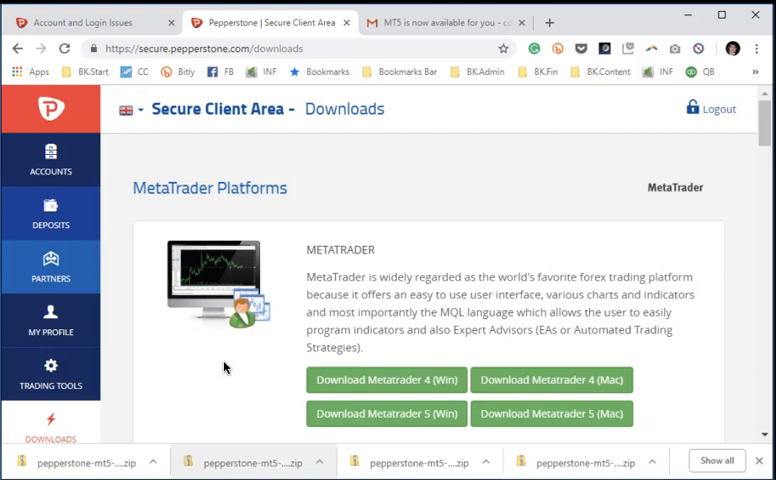
Scroll the Downloads page past the MetaTrader, WebTrader and cTrader platforms to the Autochartist entry.
{"action": "scroll", "scroll_direction": "down", "scroll_amount": 3}
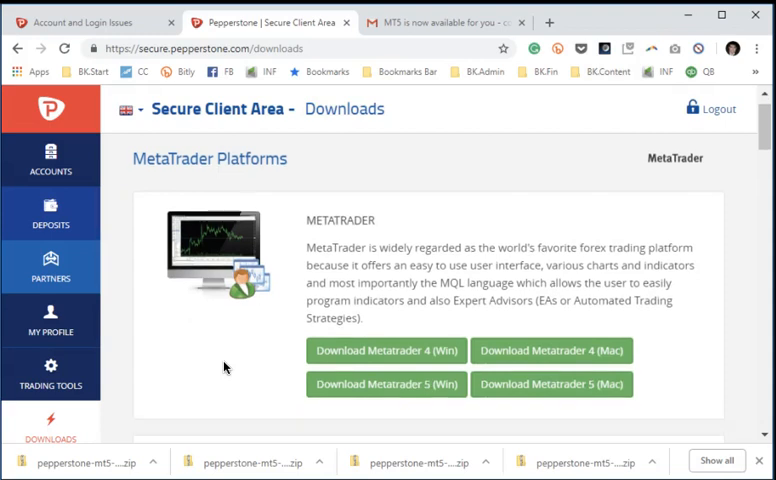
{"action": "scroll", "scroll_direction": "down", "scroll_amount": 3}
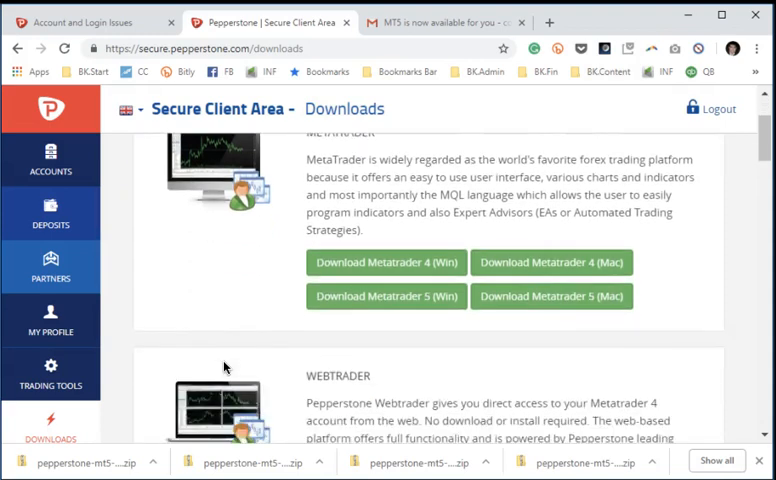
{"action": "scroll", "scroll_direction": "down", "scroll_amount": 3}
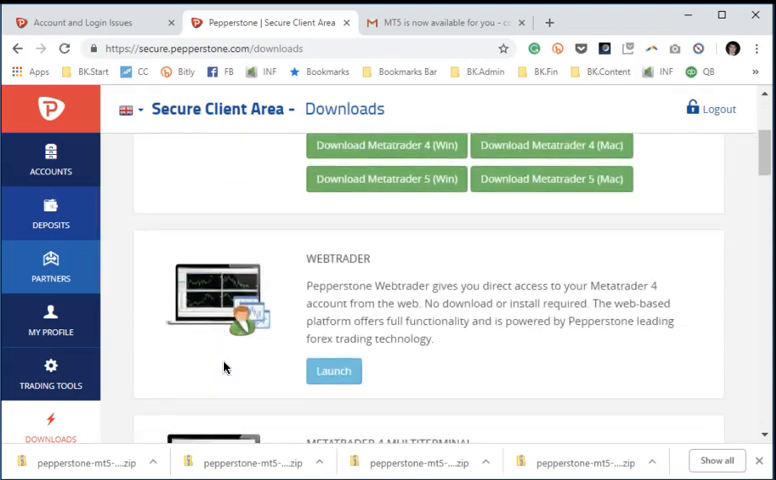
{"action": "scroll", "scroll_direction": "down", "scroll_amount": 3}
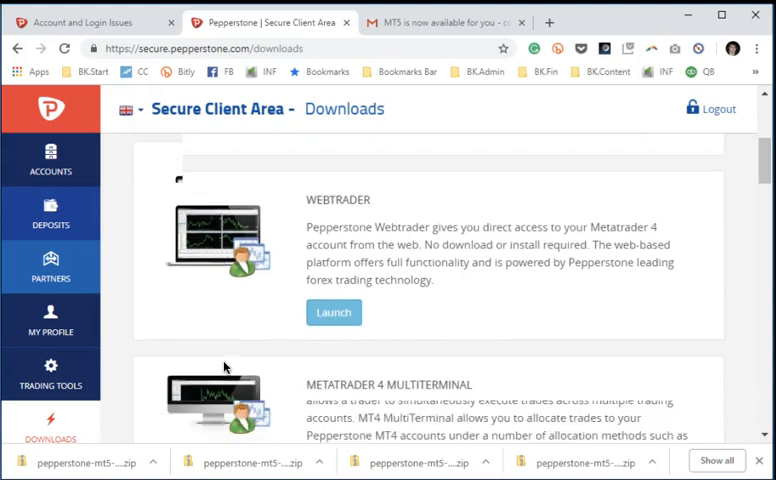
{"action": "scroll", "scroll_direction": "down", "scroll_amount": 3}
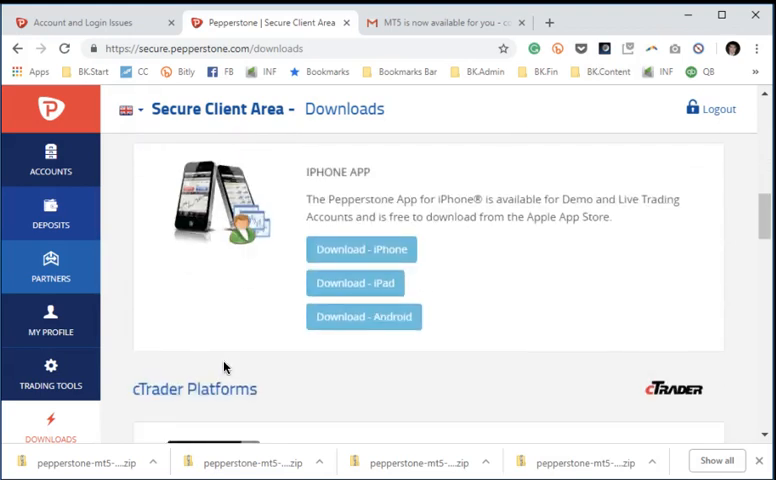
{"action": "scroll", "scroll_direction": "down", "scroll_amount": 3}
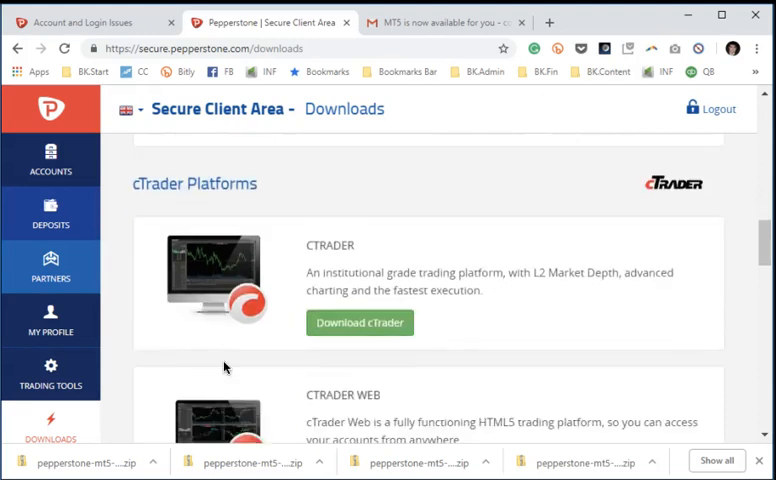
{"action": "scroll", "scroll_direction": "down", "scroll_amount": 3}
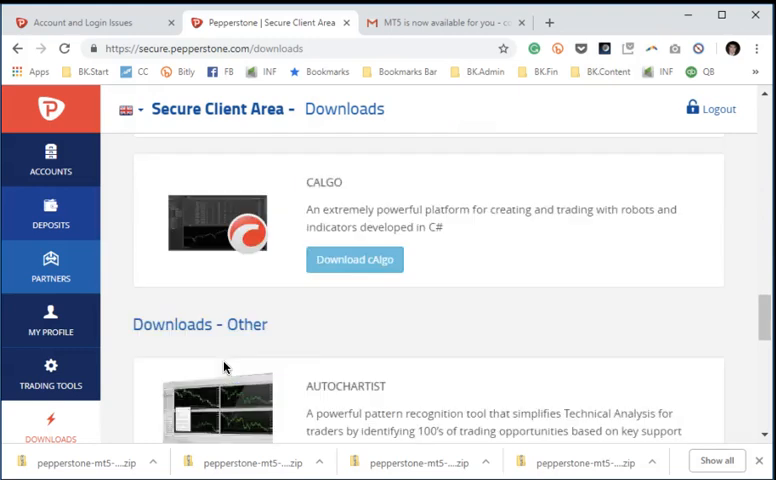
{"action": "scroll", "scroll_direction": "down", "scroll_amount": 3}
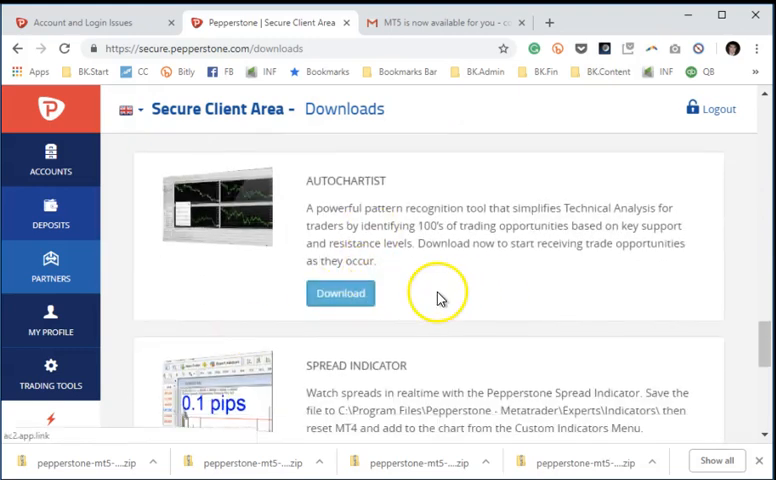
Download the Autochartist installer .exe from Pepperstone, loading the Autochartist MetaTrader Plugin page.
{"action": "left_click", "coordinate": [341, 293]}
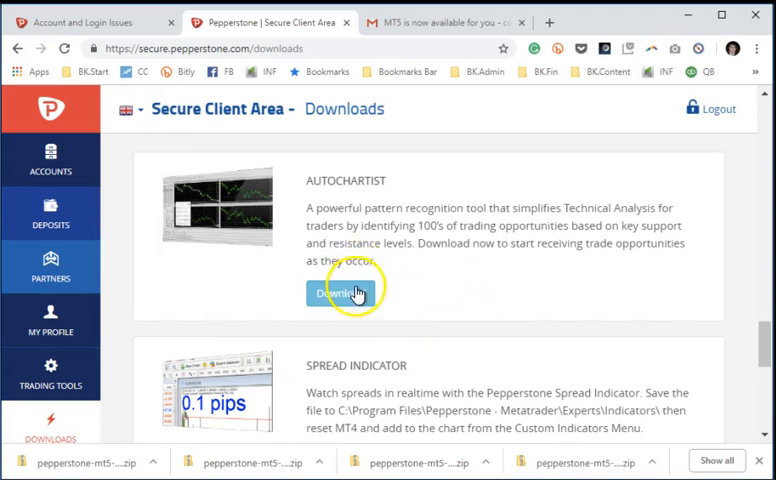
{"action": "left_click", "coordinate": [340, 293]}
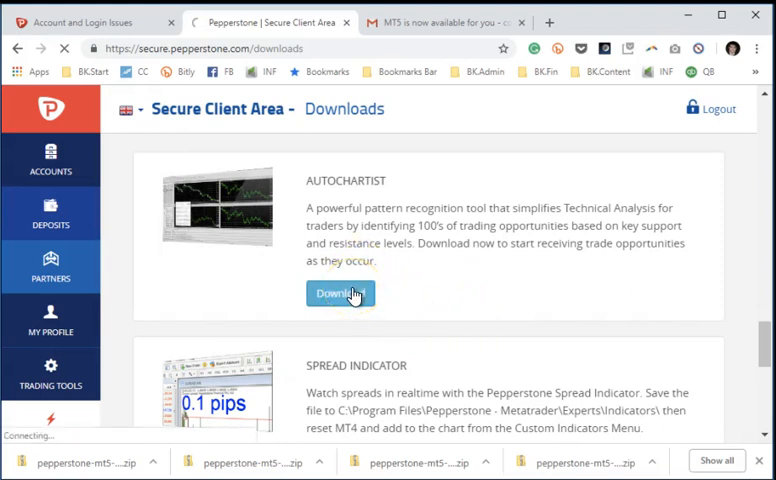
{"action": "left_click", "coordinate": [340, 293]}
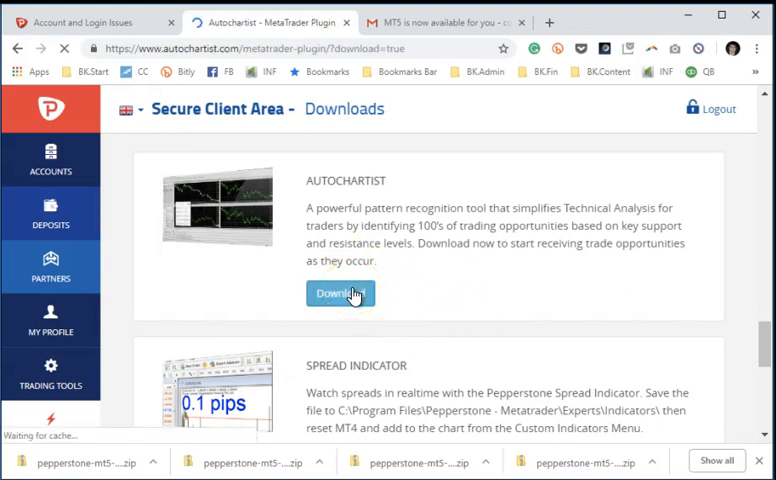
{"action": "left_click", "coordinate": [340, 293]}
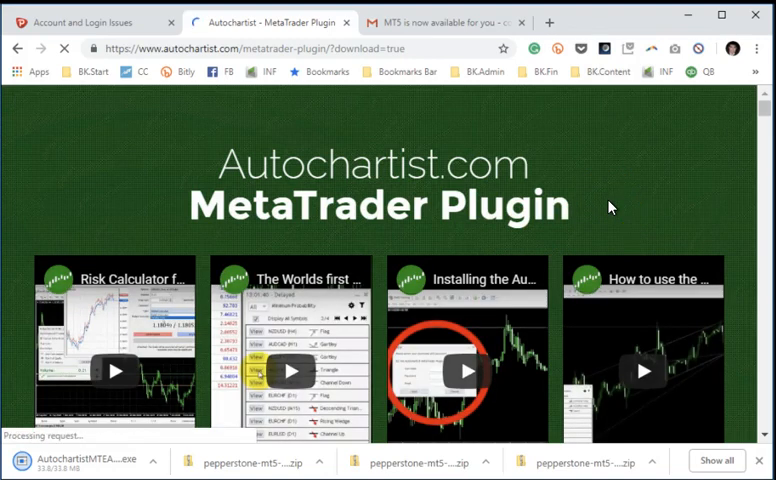
Scroll the plugin installation guide through Steps 1–3 into the MT5-only Step 4.
{"action": "scroll", "scroll_direction": "down", "scroll_amount": 3}
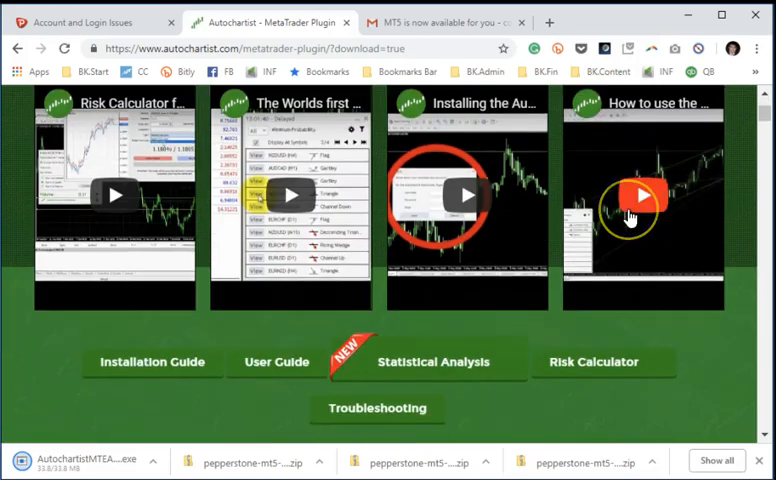
{"action": "scroll", "scroll_direction": "down", "scroll_amount": 3}
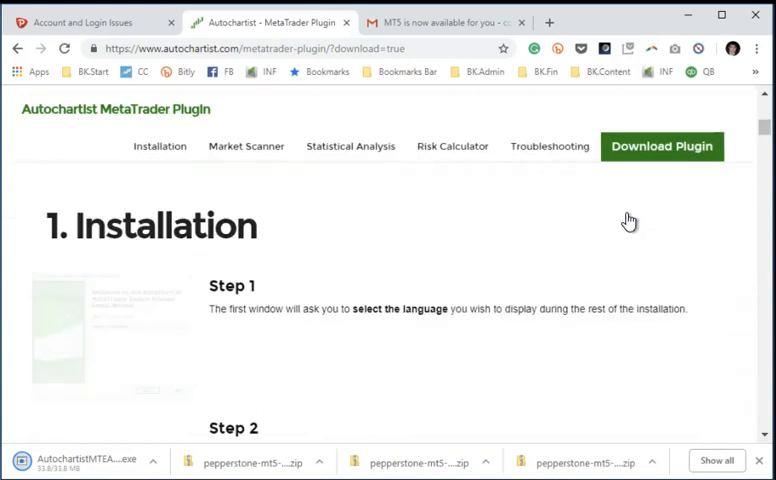
{"action": "scroll", "scroll_direction": "down", "scroll_amount": 3}
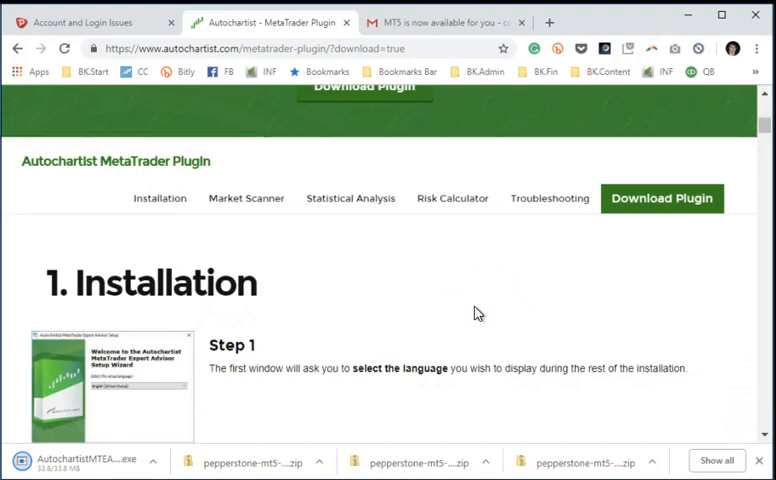
{"action": "scroll", "scroll_direction": "down", "scroll_amount": 3}
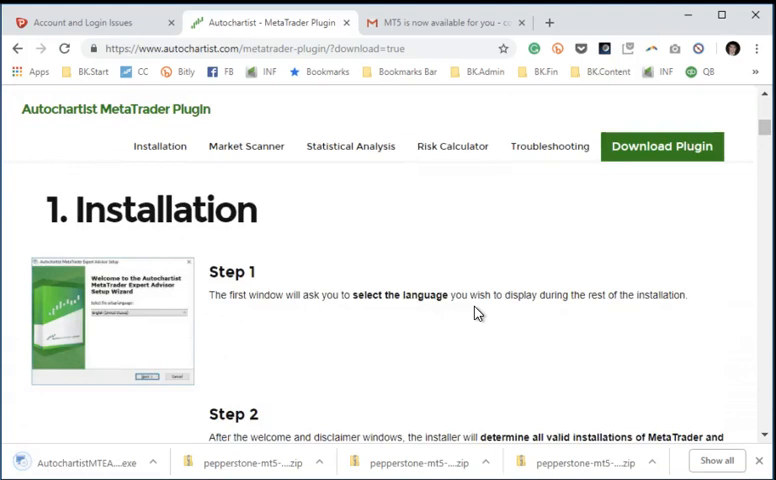
{"action": "scroll", "scroll_direction": "down", "scroll_amount": 3}
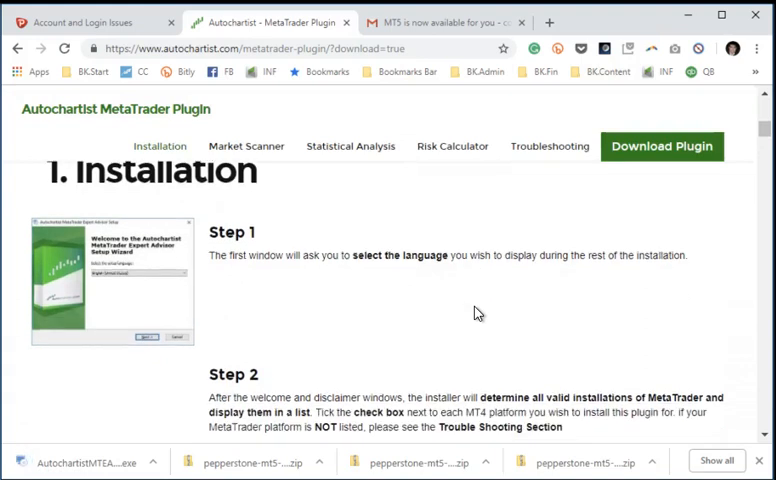
{"action": "scroll", "scroll_direction": "down", "scroll_amount": 3}
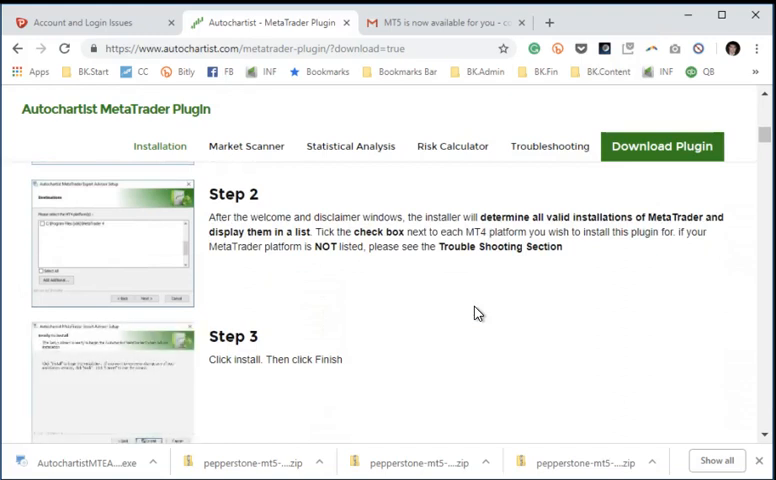
{"action": "scroll", "scroll_direction": "down", "scroll_amount": 3}
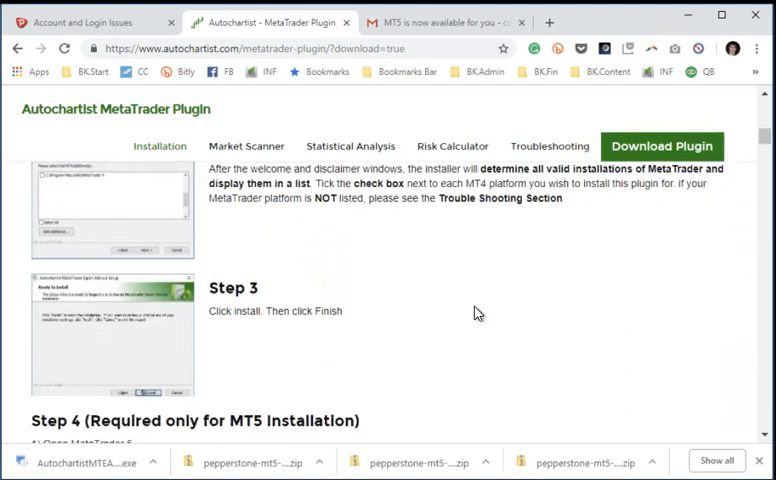
{"action": "scroll", "scroll_direction": "down", "scroll_amount": 3}
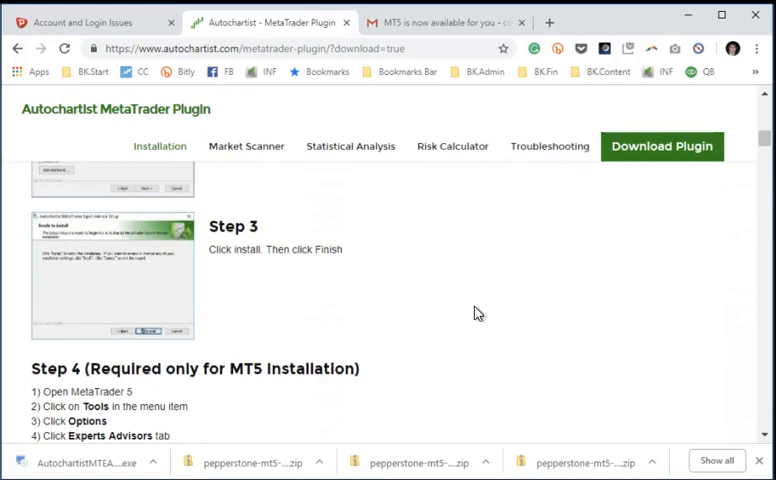
{"action": "scroll", "scroll_direction": "down", "scroll_amount": 3}
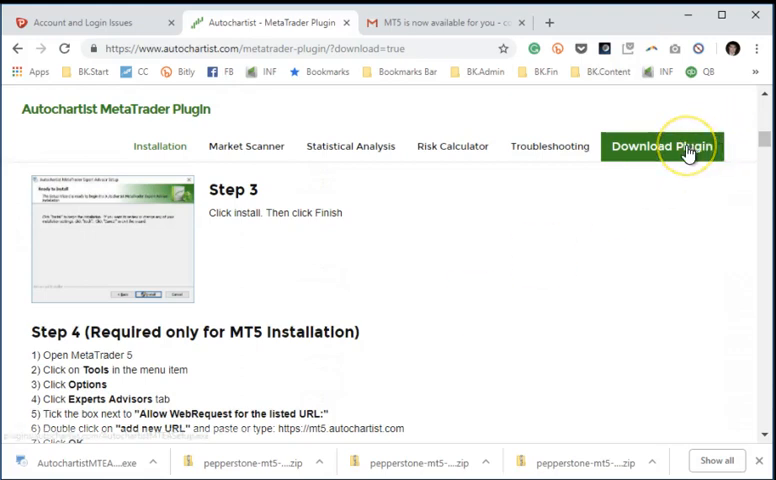
Download the AutochartistMTEA installer again and run it from the browser's download bar.
{"action": "left_click", "coordinate": [662, 146]}
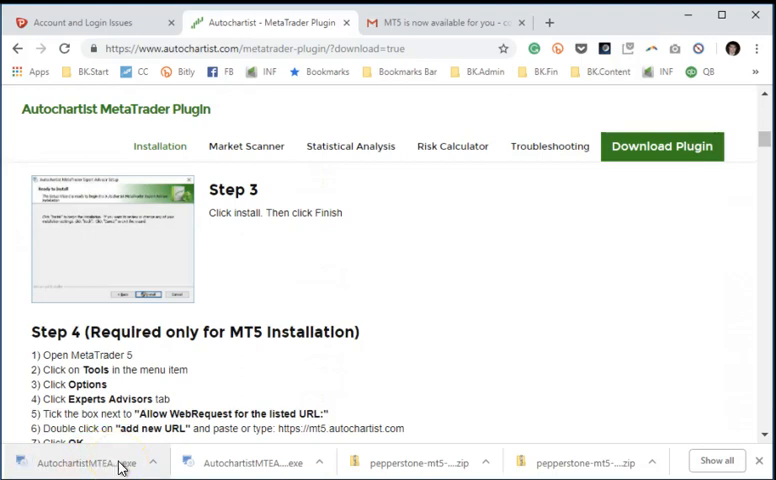
{"action": "left_click", "coordinate": [85, 461]}
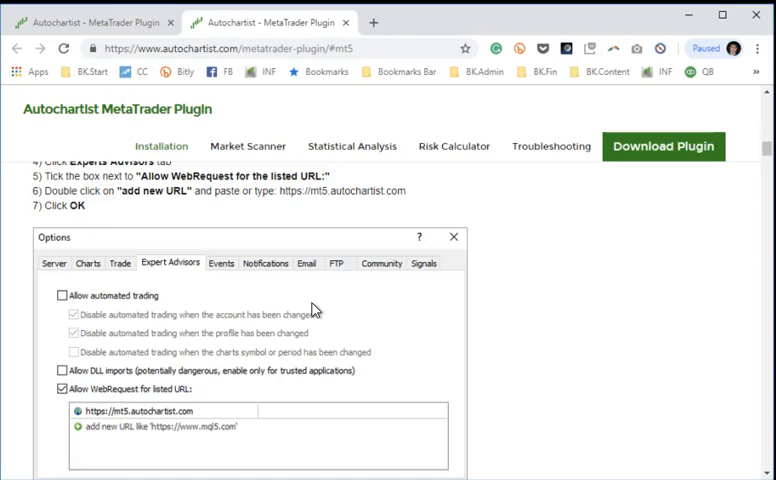
{"action": "mouse_move", "coordinate": [496, 256]}
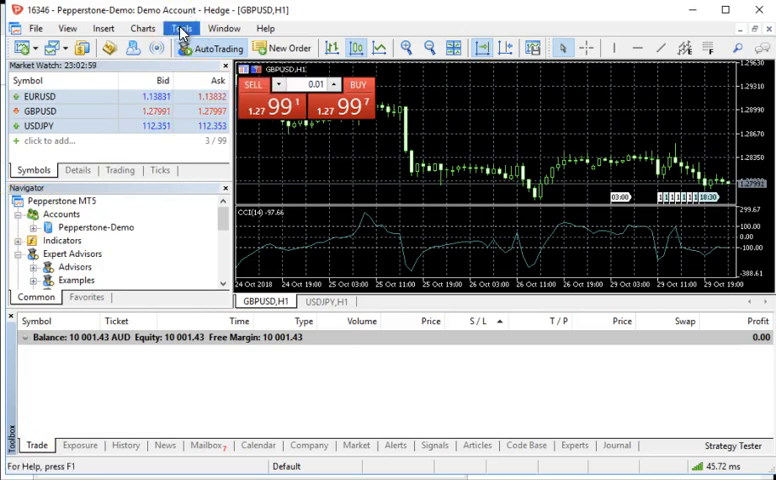
Turn on 'Allow WebRequest for listed URL' in the Expert Advisors tab of Tools > Options.
{"action": "left_click", "coordinate": [181, 28]}
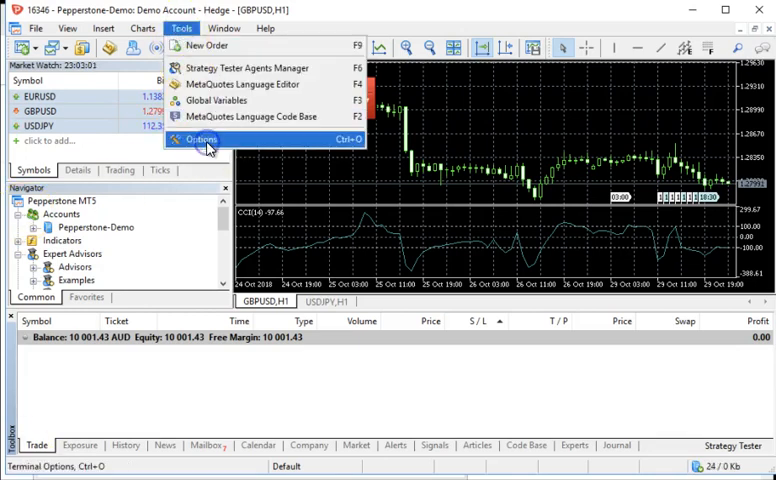
{"action": "left_click", "coordinate": [202, 138]}
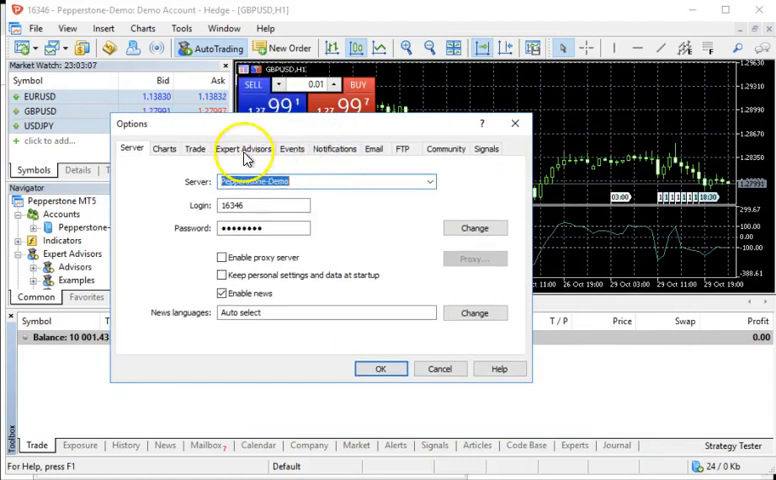
{"action": "left_click", "coordinate": [243, 148]}
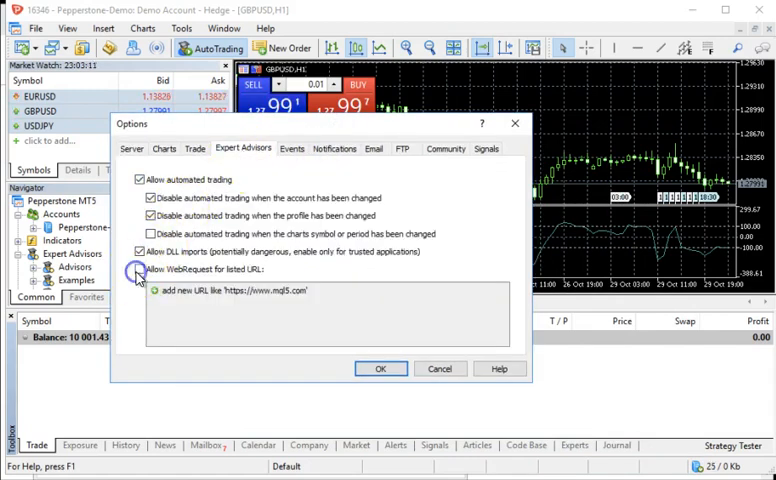
{"action": "left_click", "coordinate": [140, 269]}
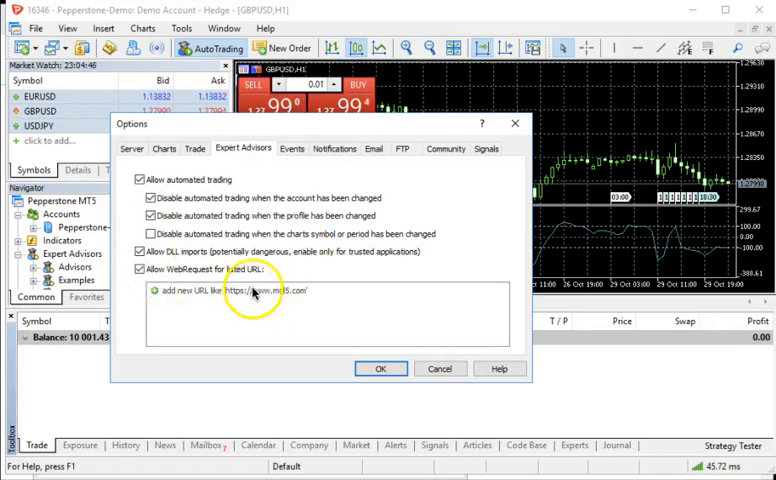
{"action": "left_click", "coordinate": [330, 291]}
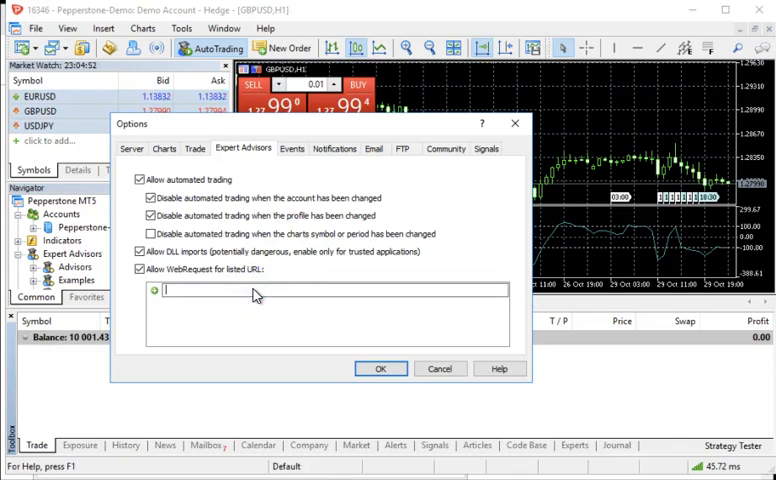
{"action": "type", "text": "htt"}
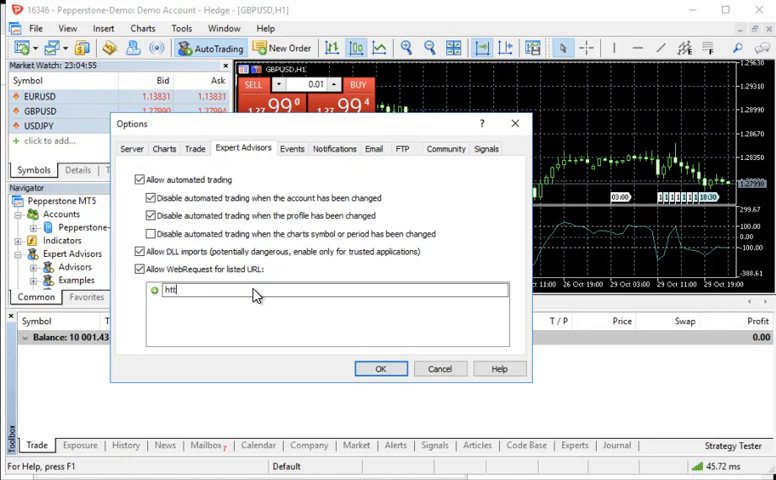
{"action": "type", "text": "ps:"}
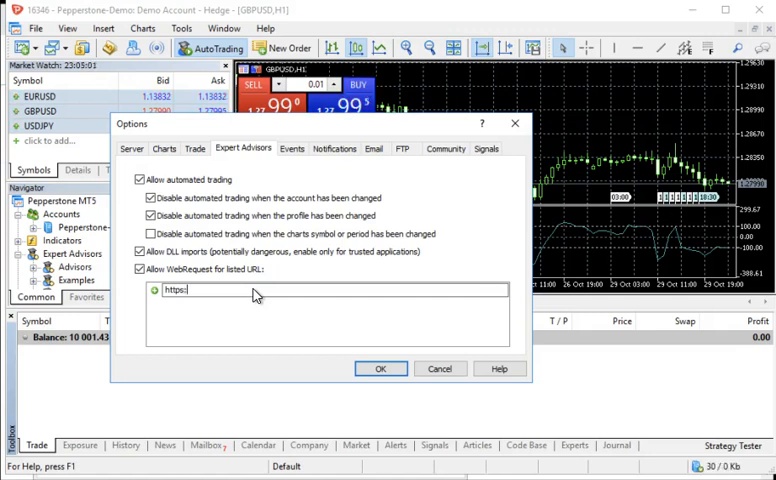
{"action": "type", "text": "//"}
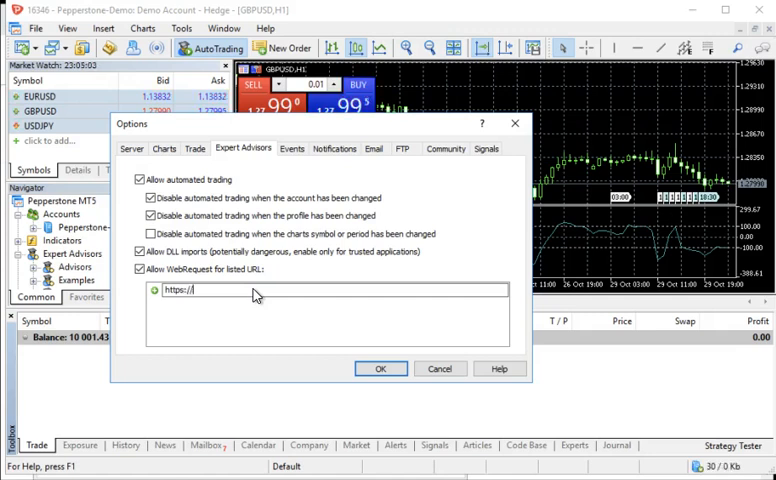
{"action": "type", "text": "mt5"}
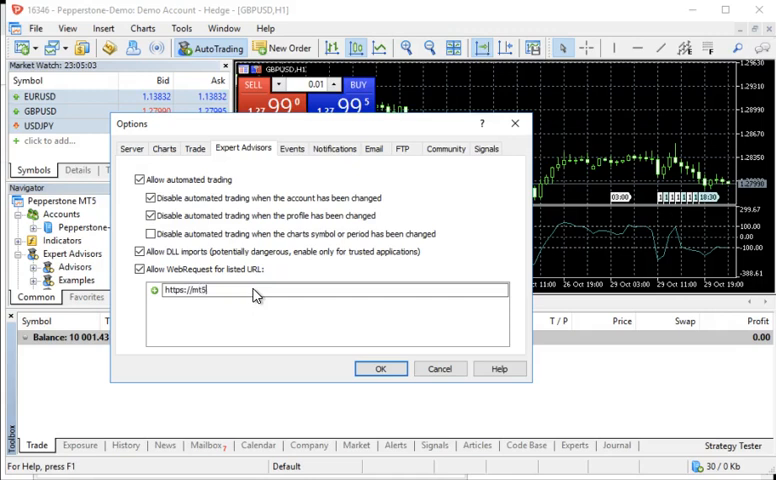
{"action": "type", "text": ".a"}
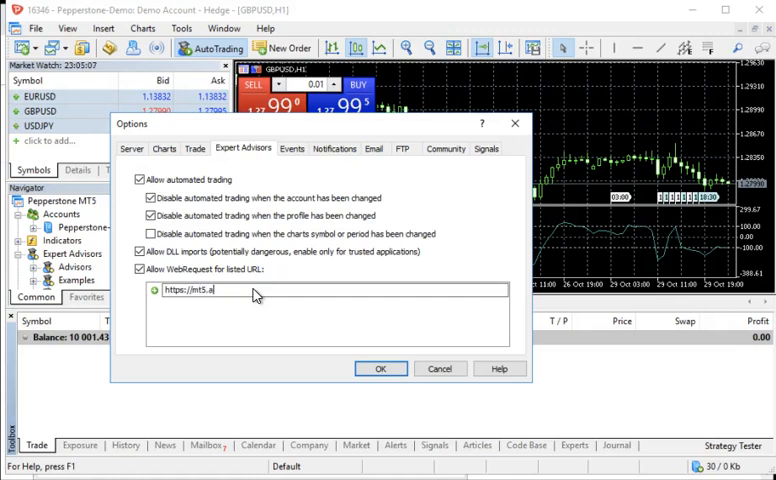
{"action": "type", "text": "utochartist"}
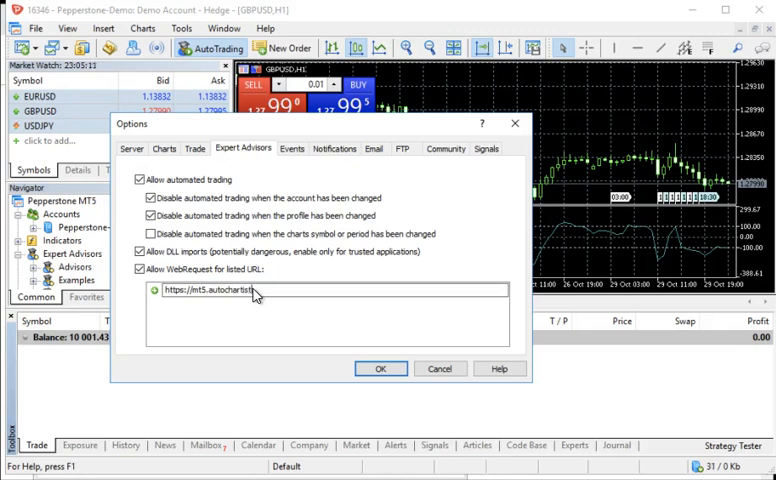
{"action": "type", "text": ".com"}
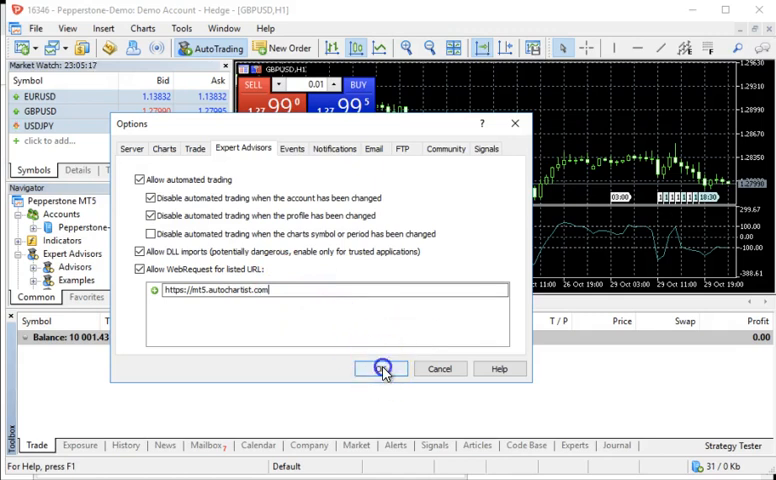
{"action": "left_click", "coordinate": [380, 368]}
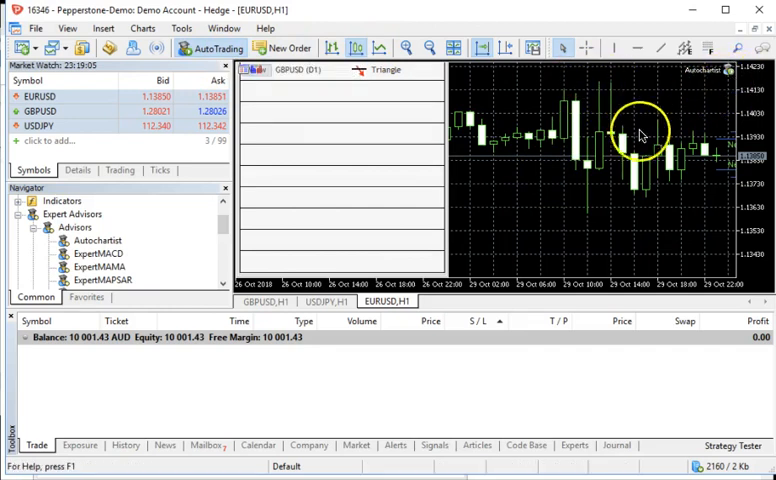
{"action": "mouse_move", "coordinate": [483, 232]}
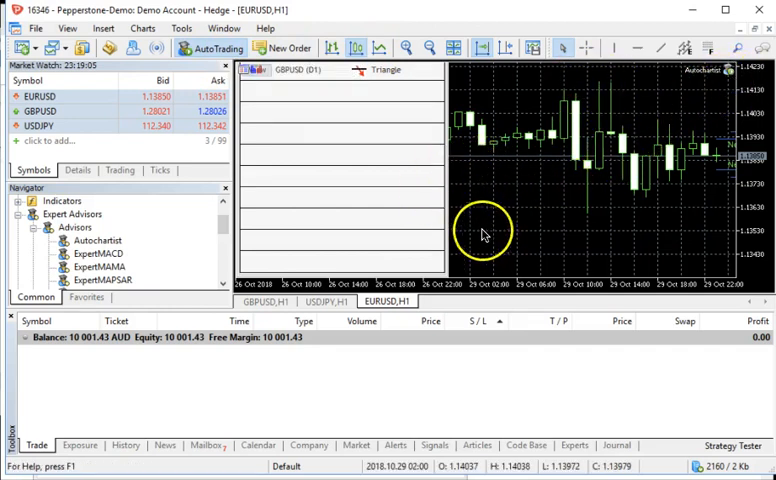